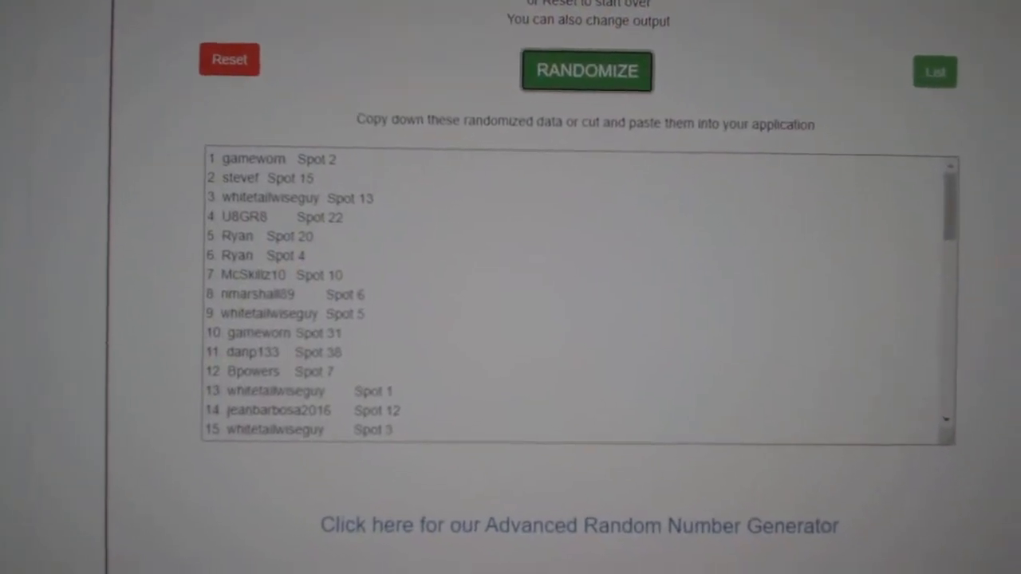
Step: Randomize the participant names-and-spots list twice for a fresh random order
click(587, 70)
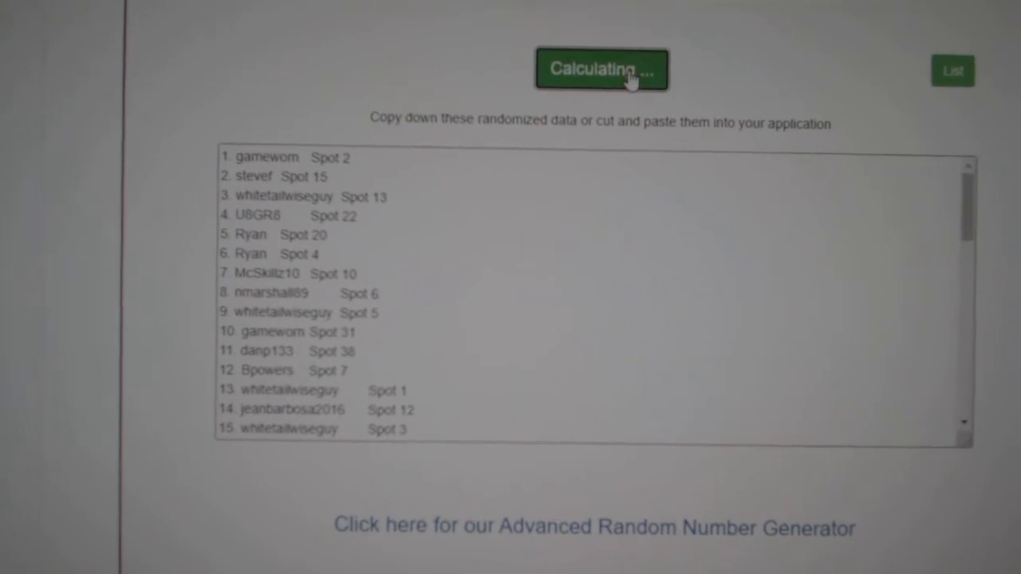
click(602, 69)
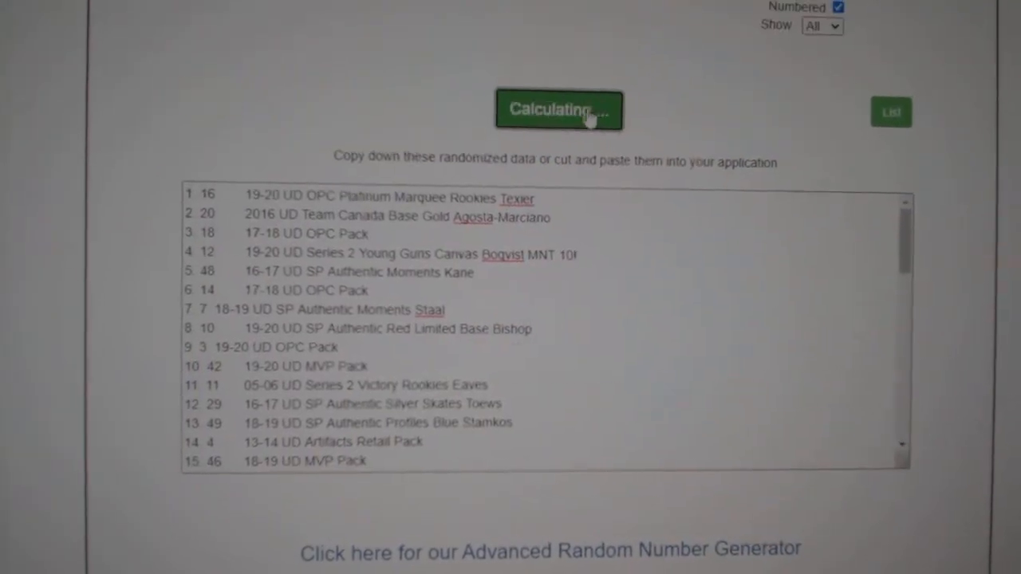
Step: Randomize the card items list into a new random order
click(559, 110)
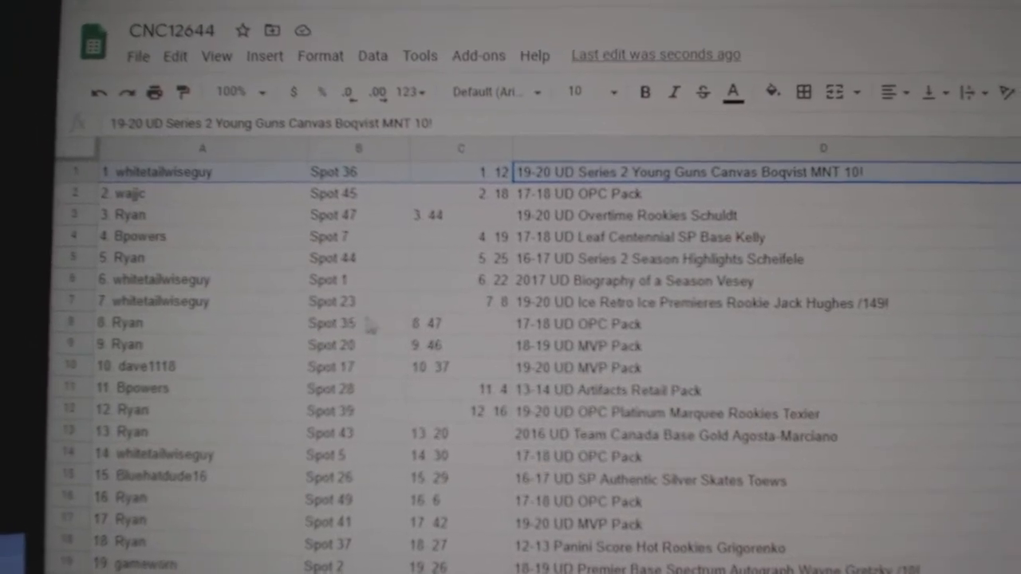
Step: Select row 7, the Ice Retro Ice Premieres rookie /149 hit, and bold it
scroll(down, 3)
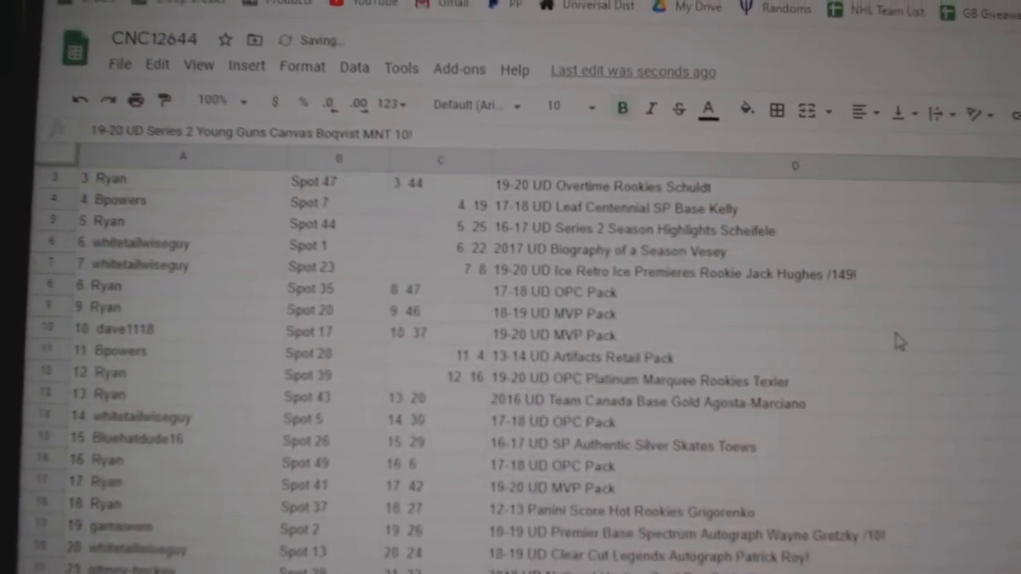
click(662, 276)
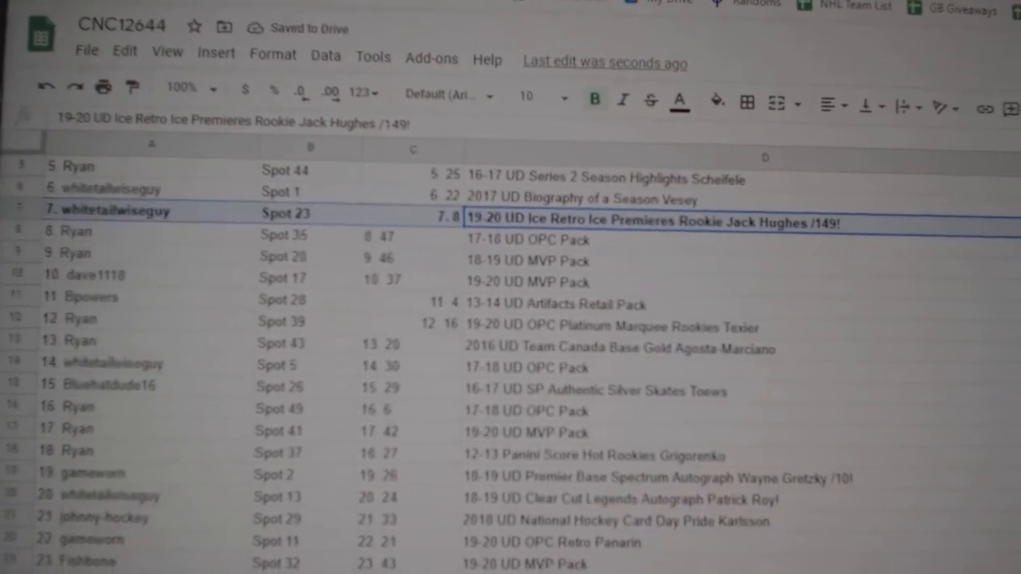
scroll(down, 3)
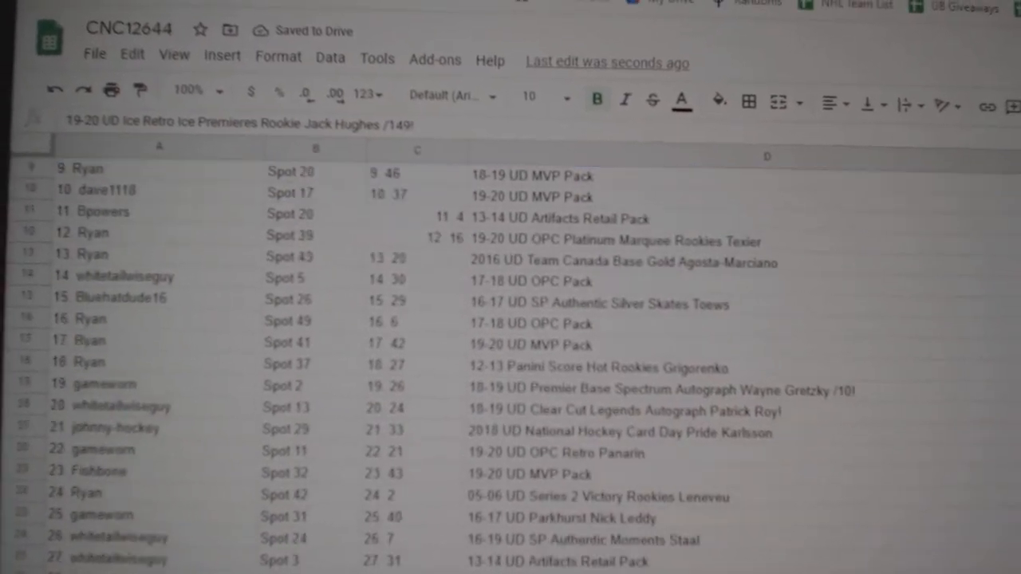
scroll(down, 3)
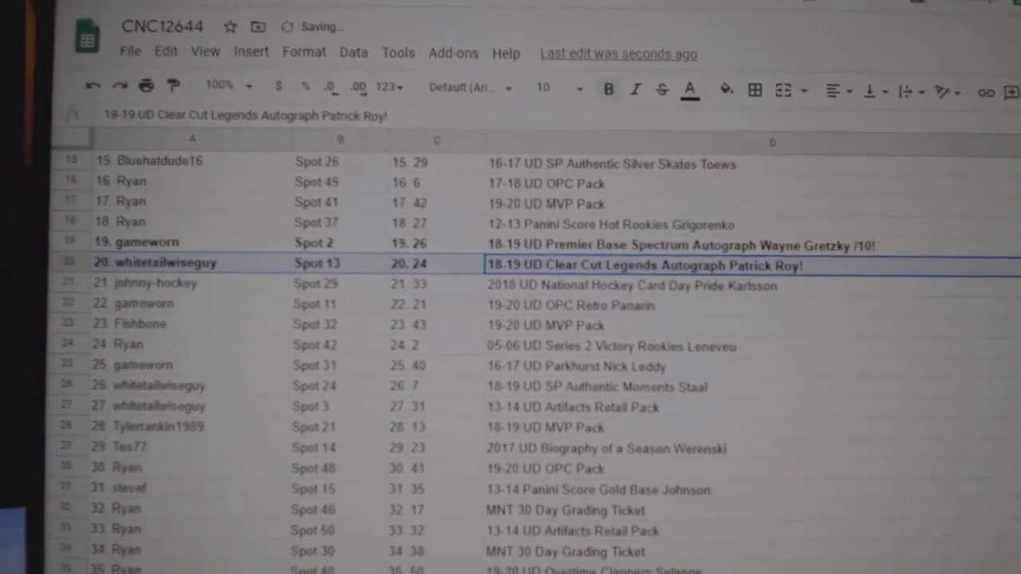
Step: Scroll down to rows 19 and 20, the Premier Base Spectrum /10 and Clear Cut Legends autograph hits
scroll(down, 3)
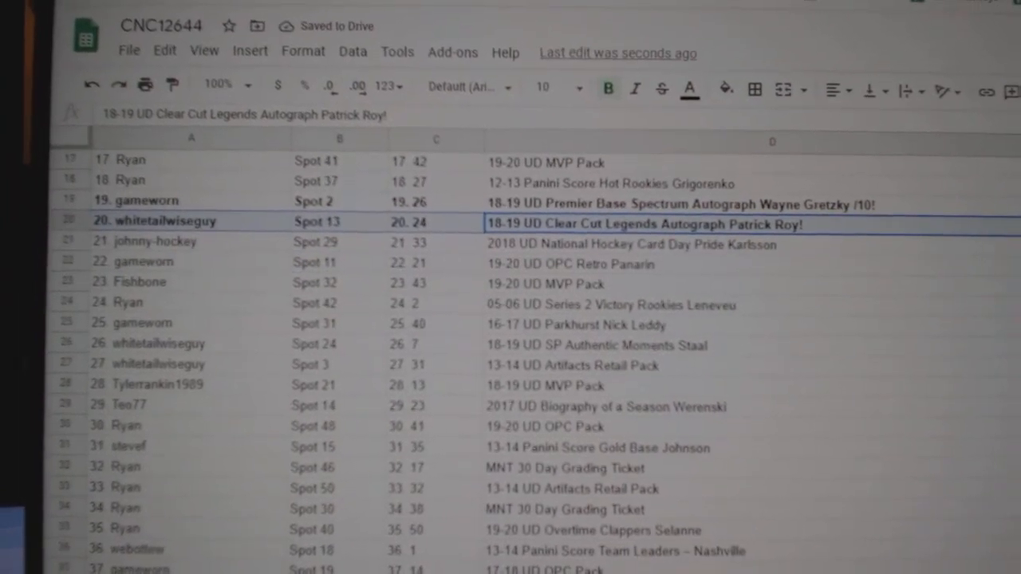
scroll(down, 3)
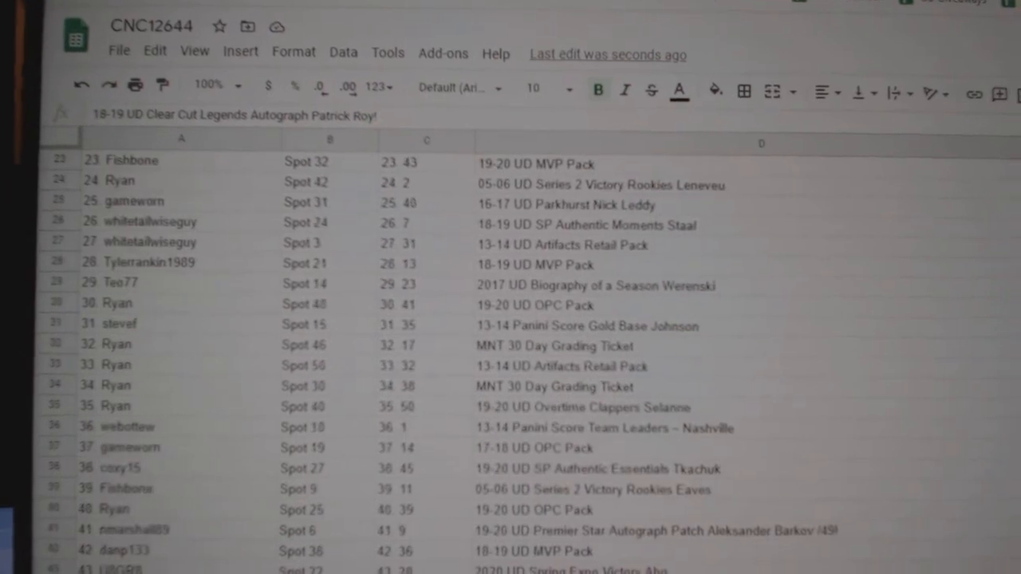
scroll(down, 3)
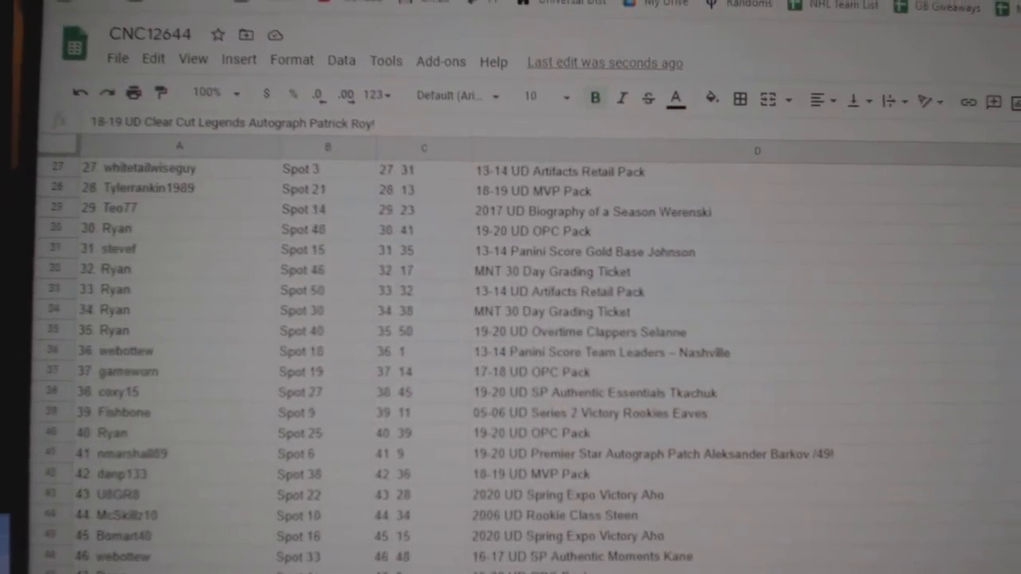
scroll(down, 3)
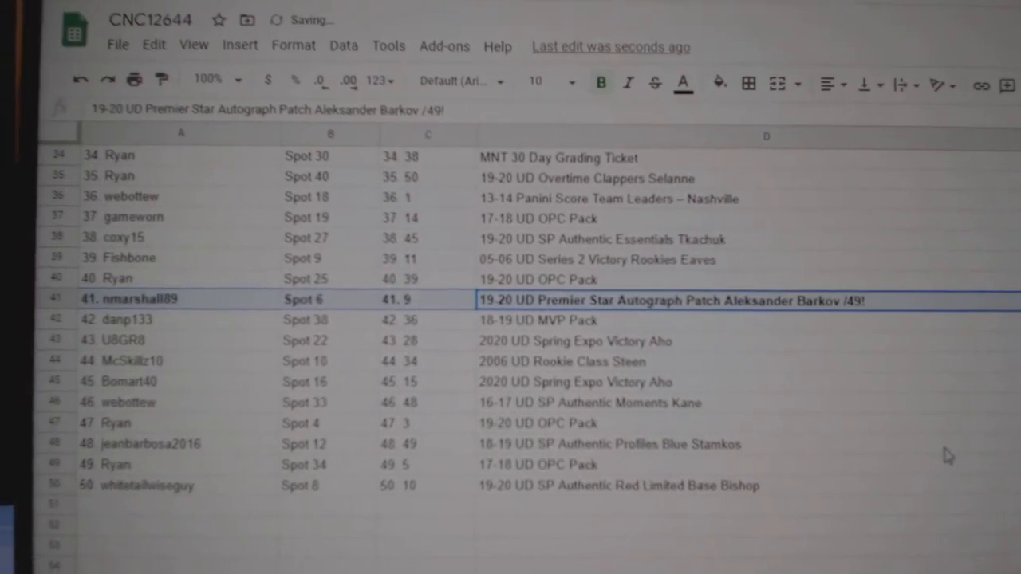
Step: Scroll down to row 41, the Premier Star Autograph Patch /49 hit
scroll(down, 3)
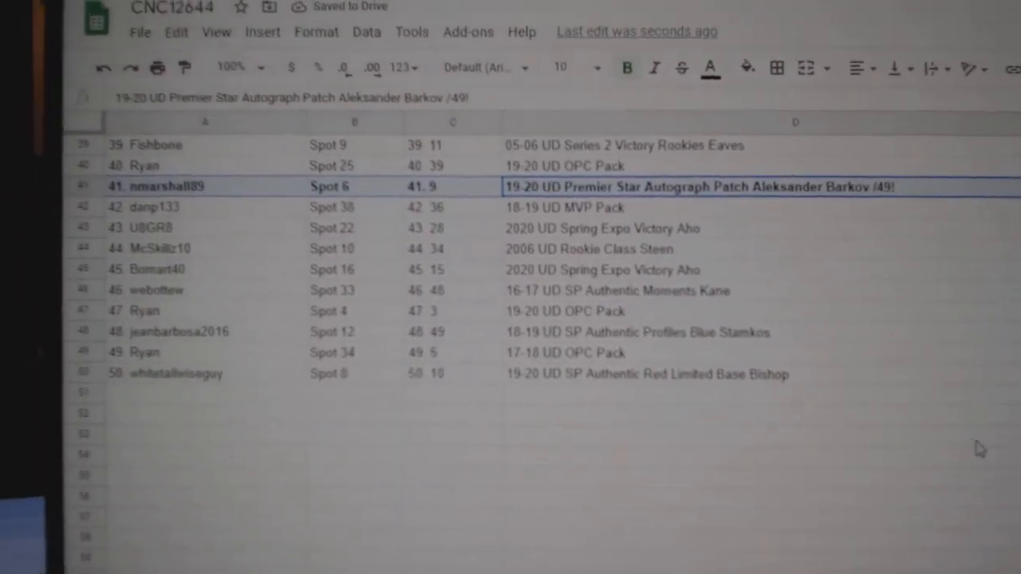